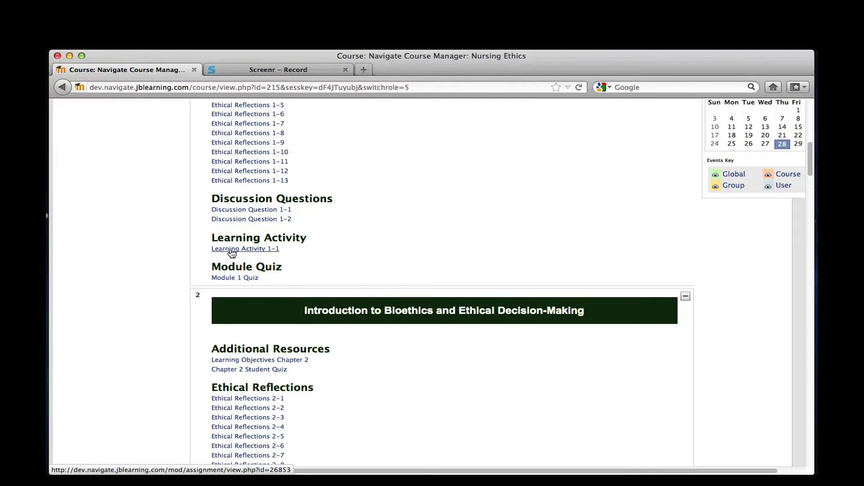
Open the Learning Activity 1-1 assignment from the course outline.
left_click(245, 249)
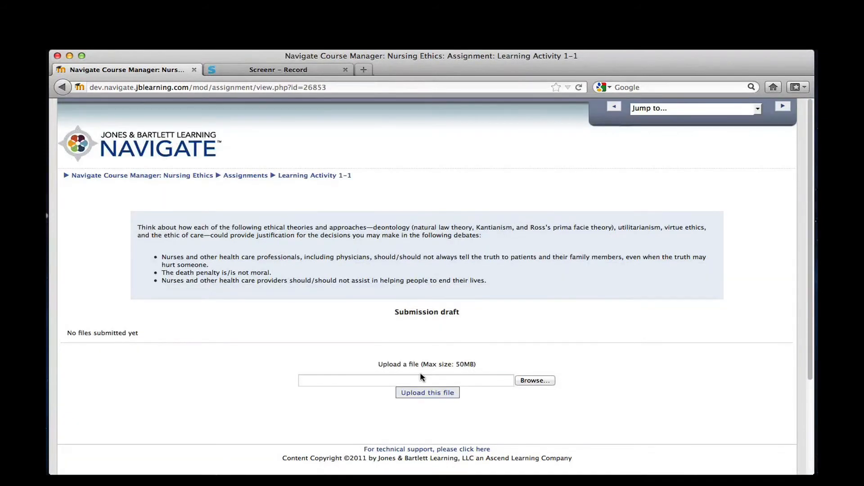
Choose Solar Wind Assignments.docx from the Desktop and upload it to the draft.
left_click(533, 380)
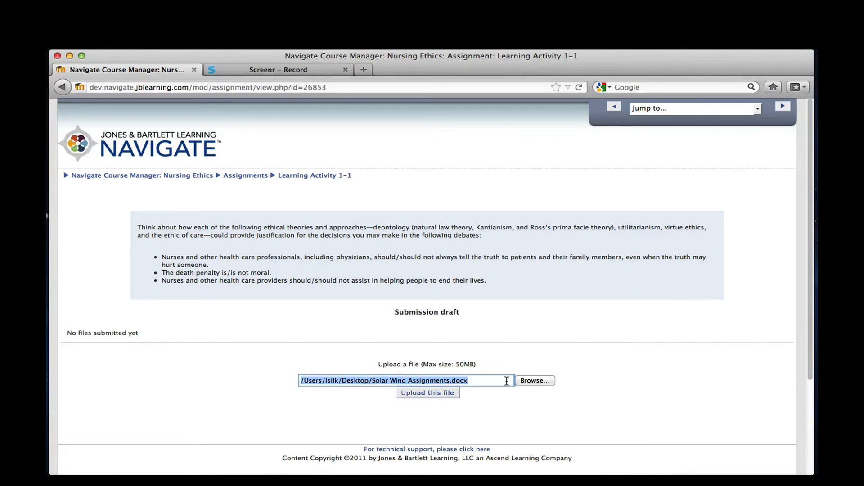
left_click(427, 393)
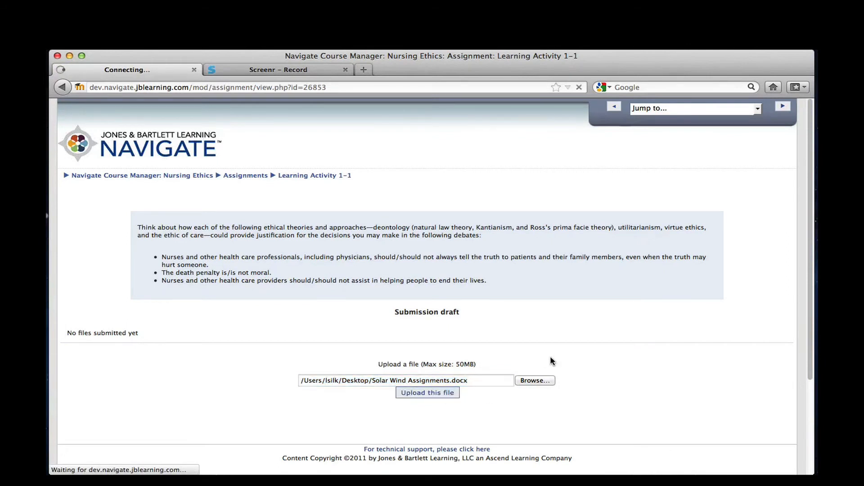
Delete the uploaded Solar_Wind_Assignments.docx and confirm with Yes.
left_click(428, 392)
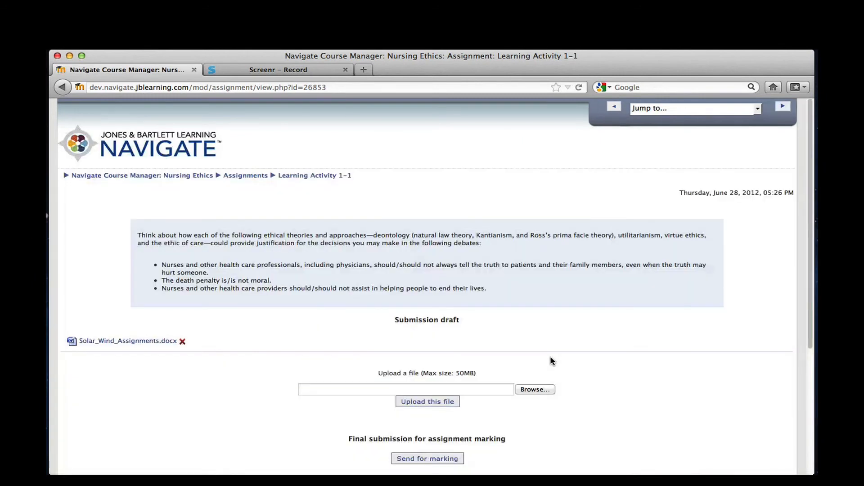
mouse_move(114, 347)
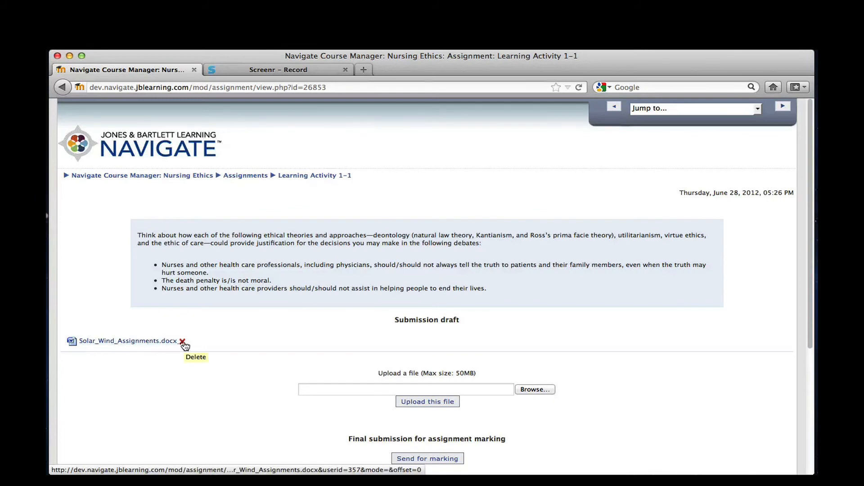
left_click(182, 341)
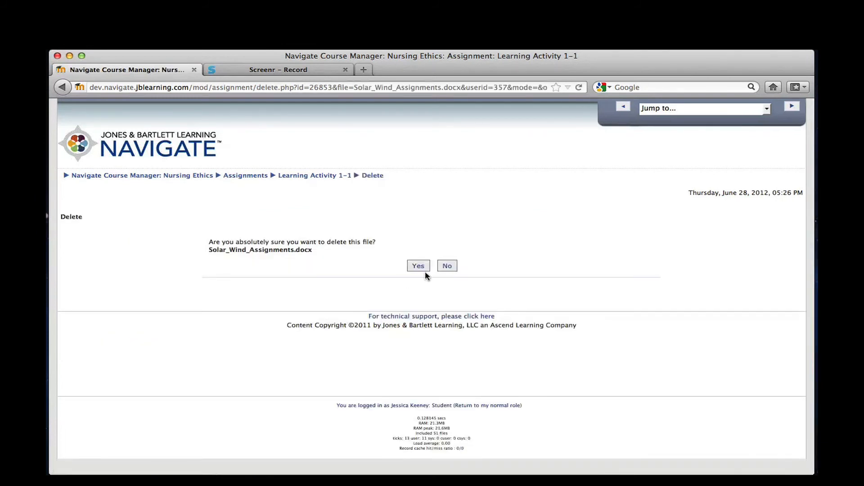
left_click(417, 265)
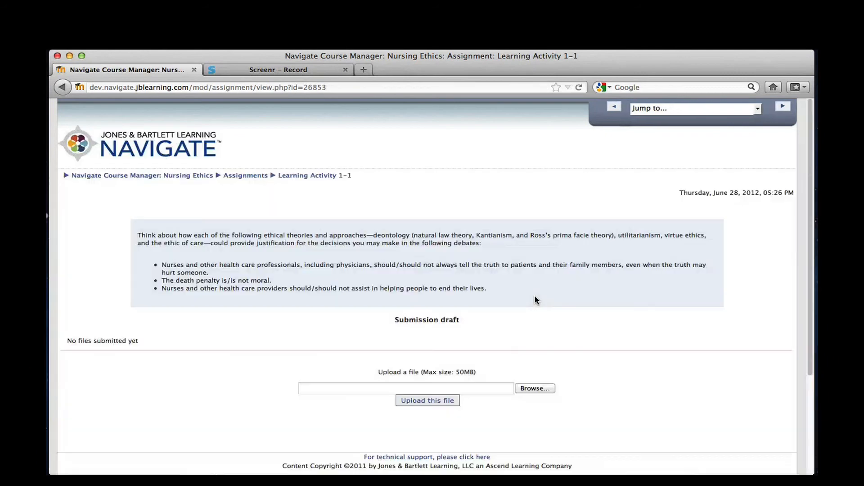
Re-upload Solar Wind Assignments from the Desktop to the submission draft.
left_click(534, 388)
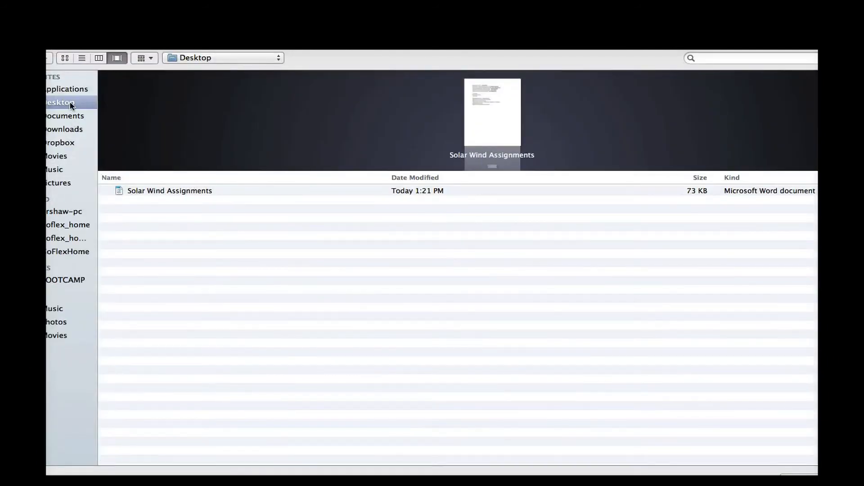
left_click(170, 190)
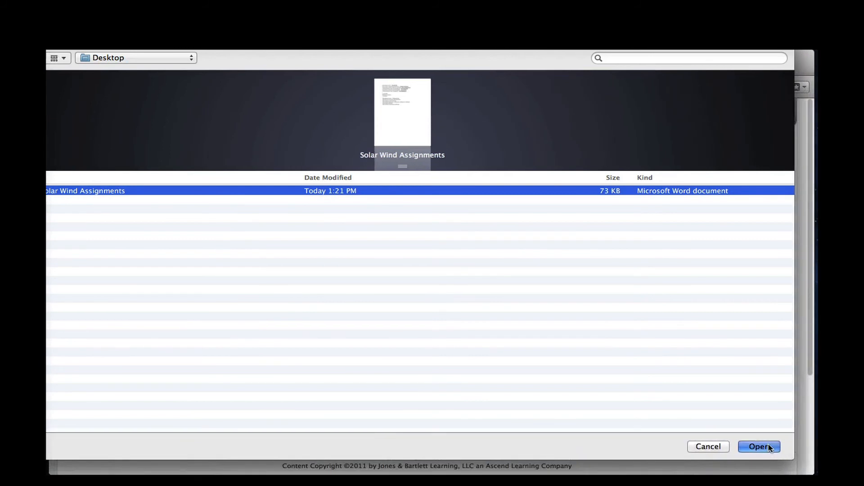
left_click(759, 447)
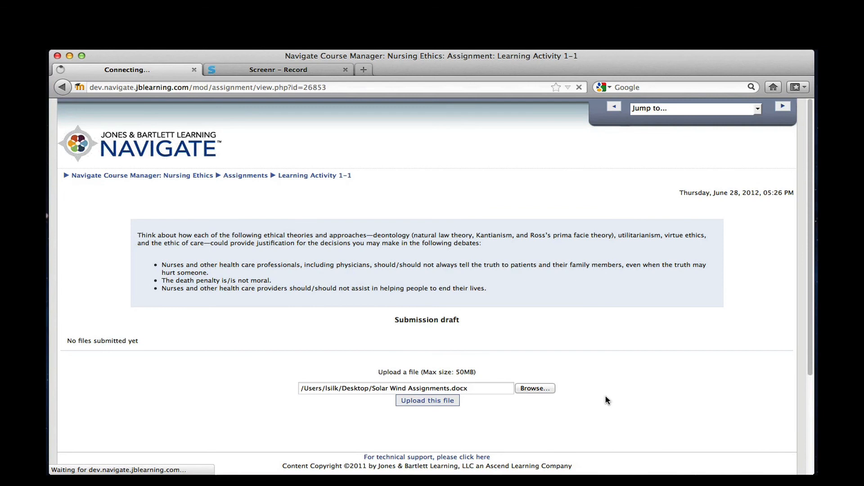
left_click(427, 400)
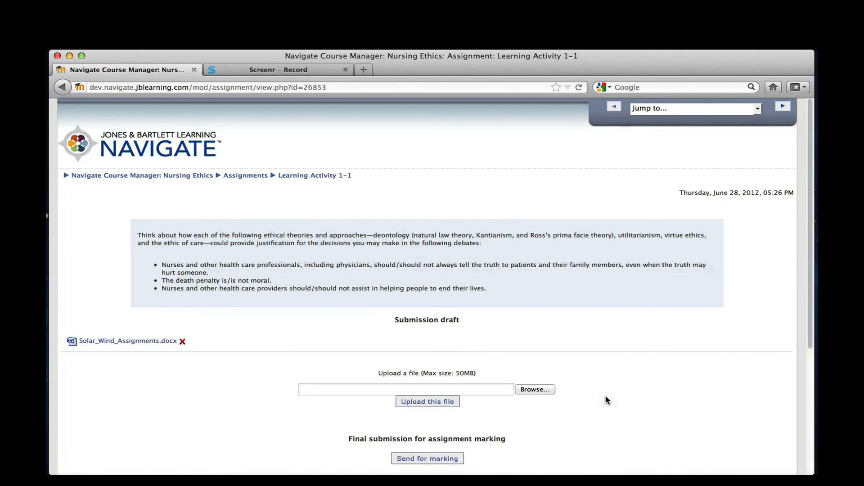